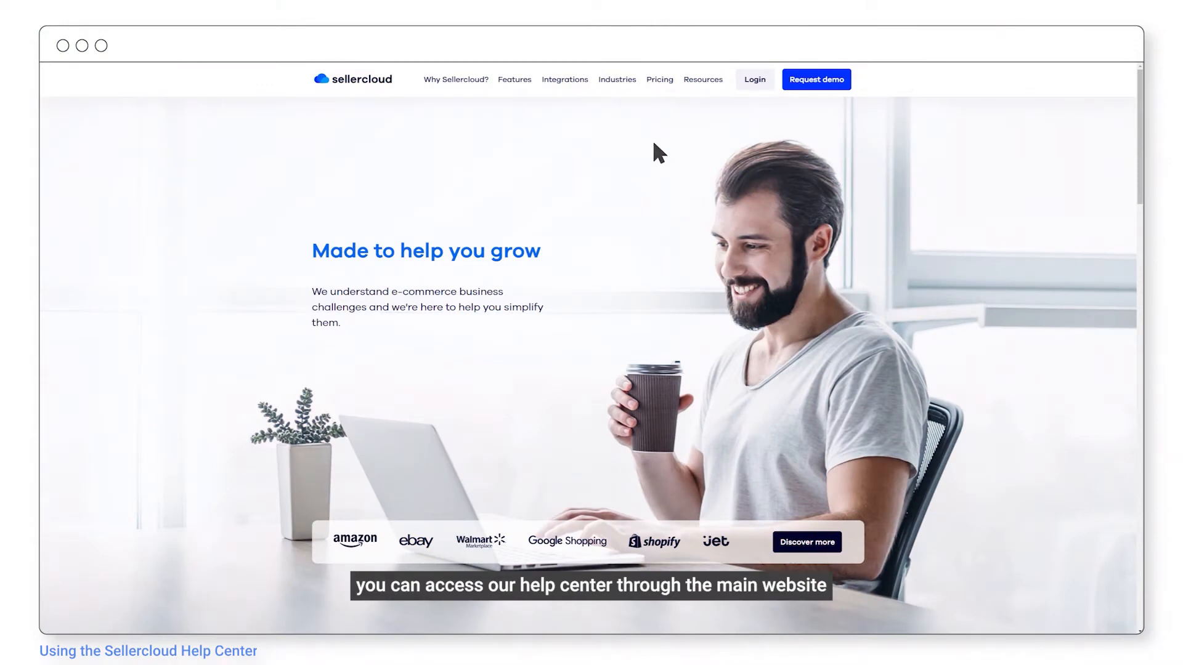
mouse_move(702, 80)
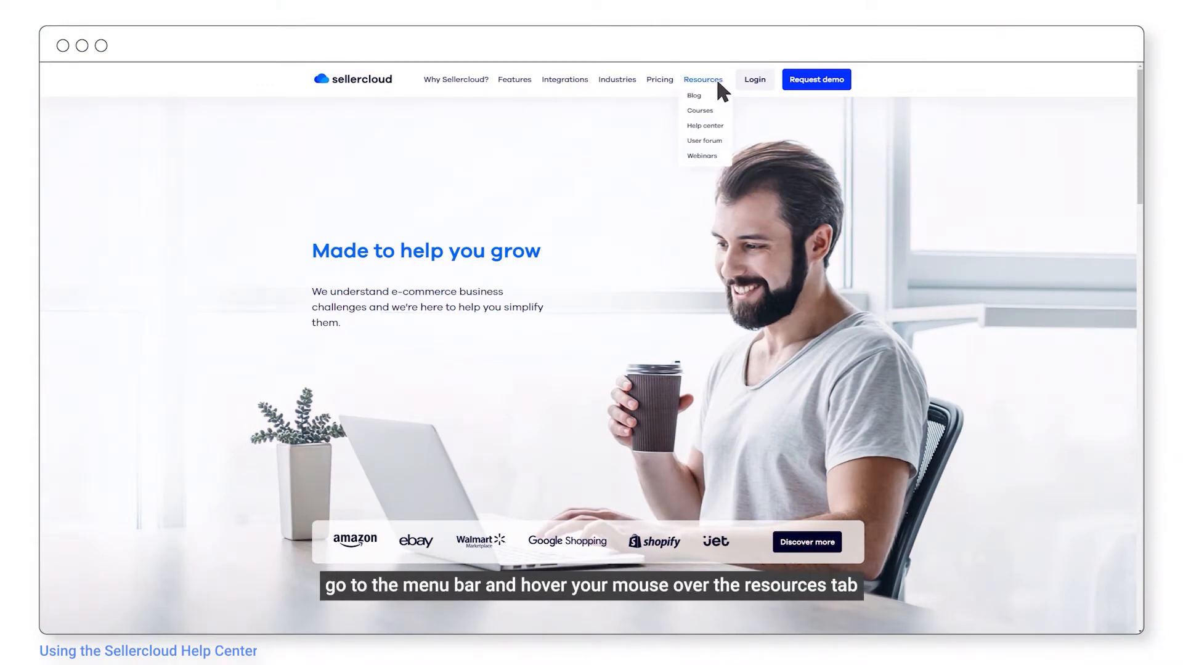
mouse_move(716, 107)
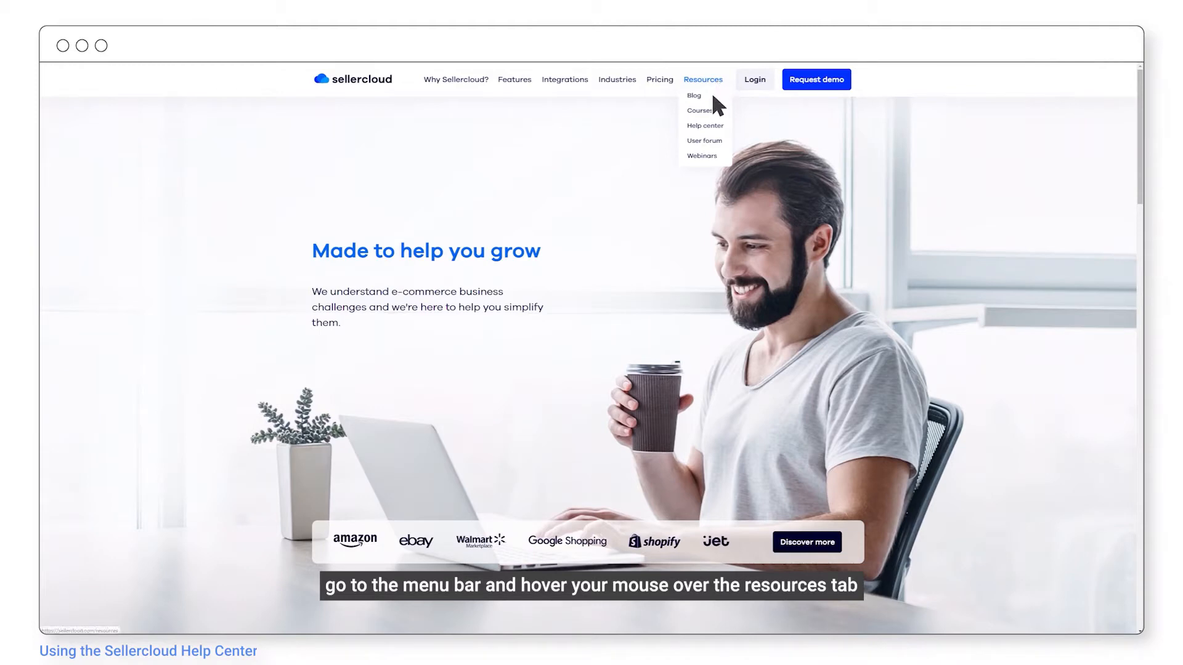
mouse_move(705, 125)
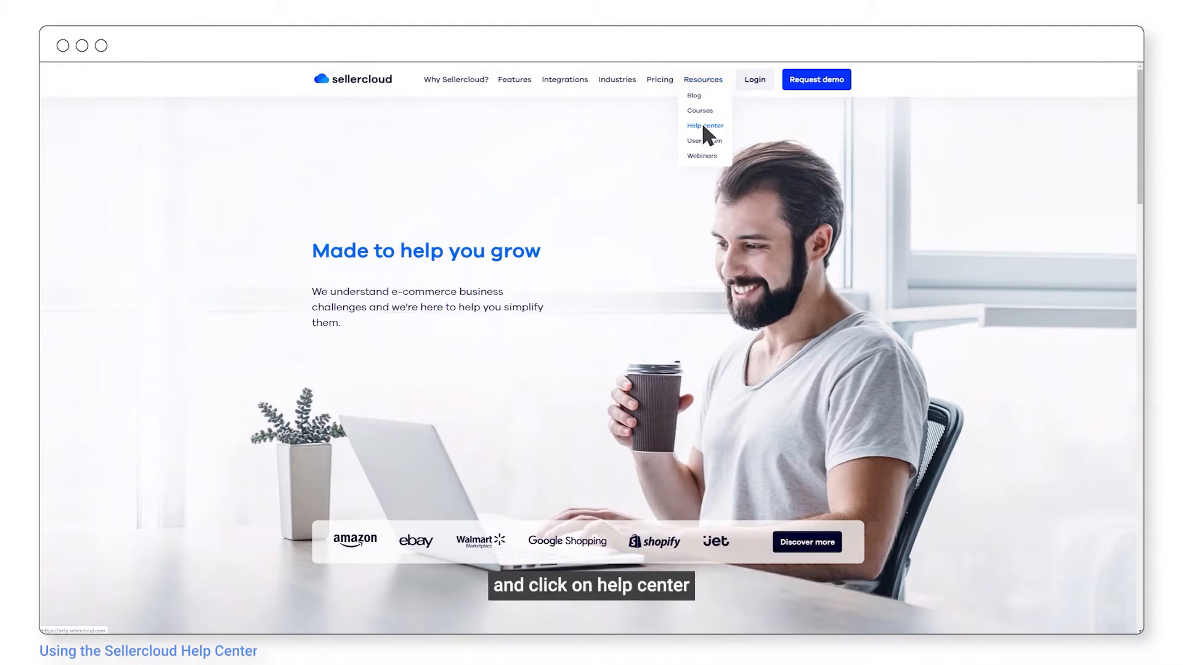
Choose Help center from the Resources menu on the Sellercloud site.
click(704, 126)
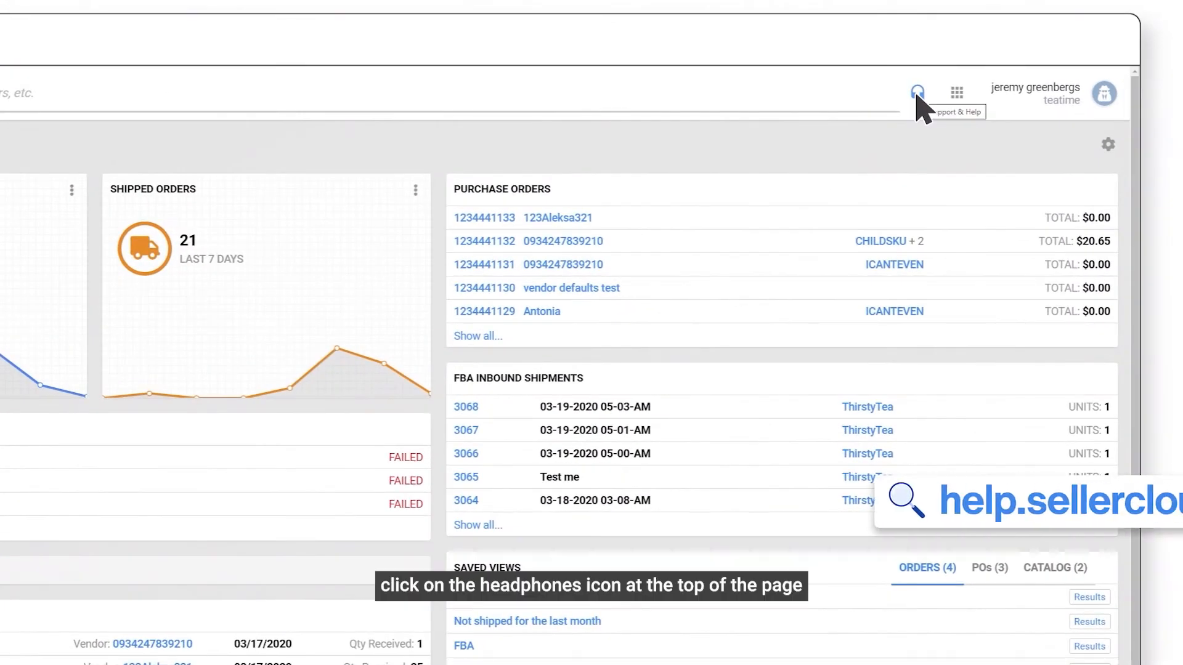
Choose Help from the Support & Help headphones menu in the dashboard.
click(916, 94)
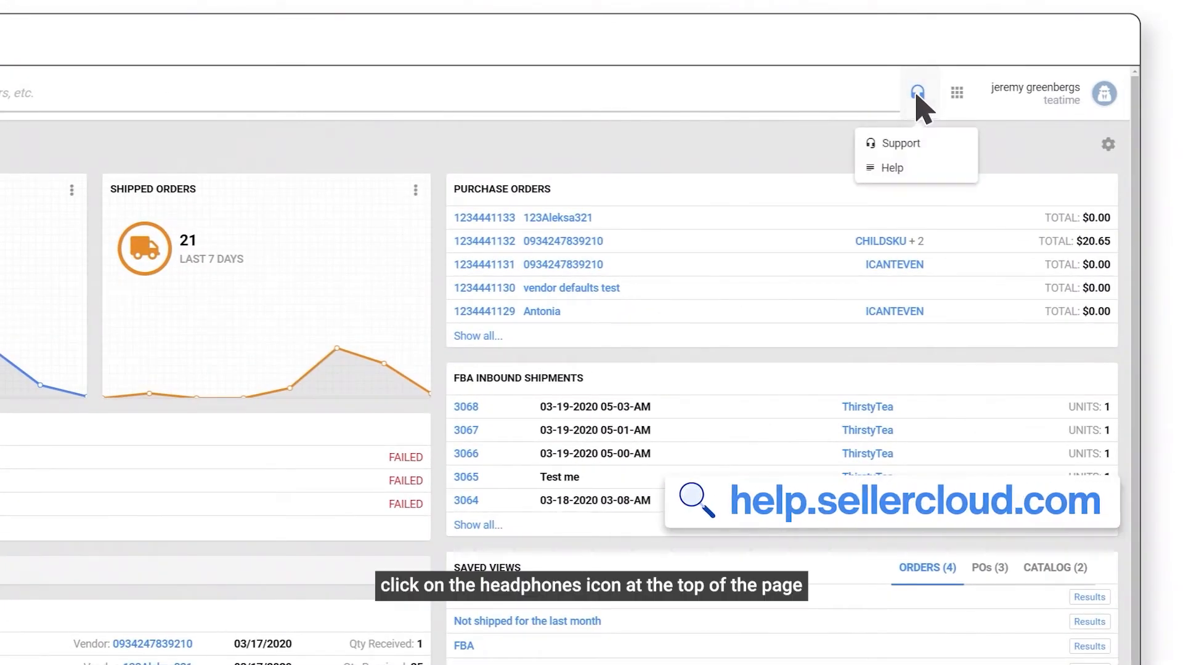
mouse_move(894, 167)
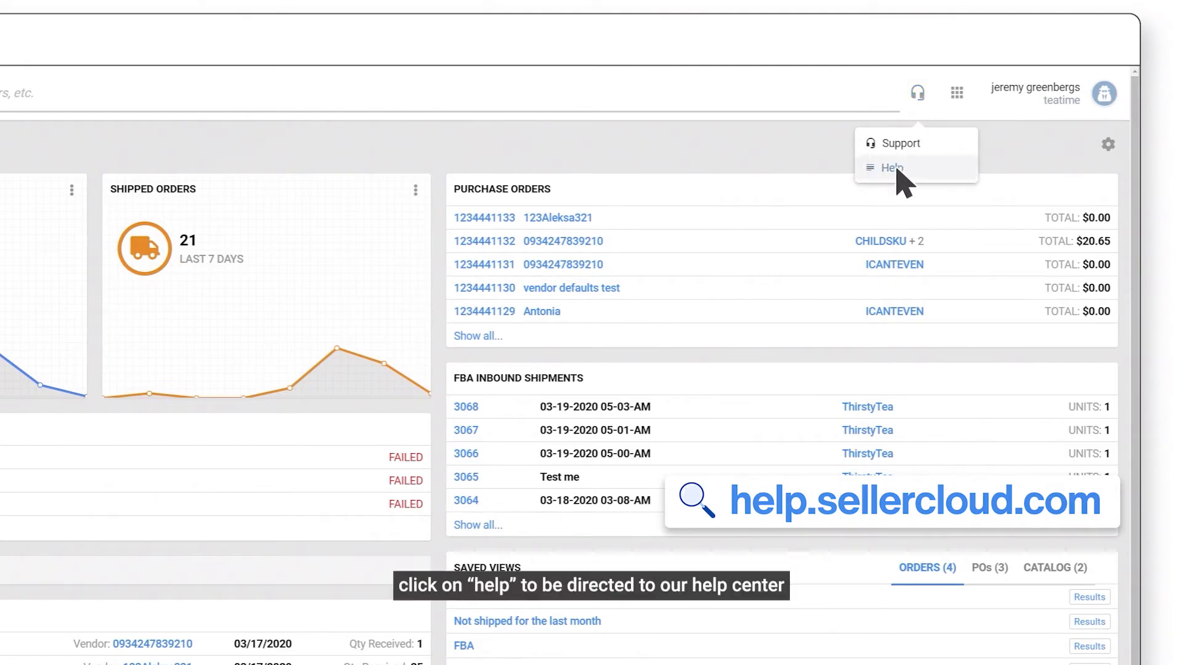
click(891, 167)
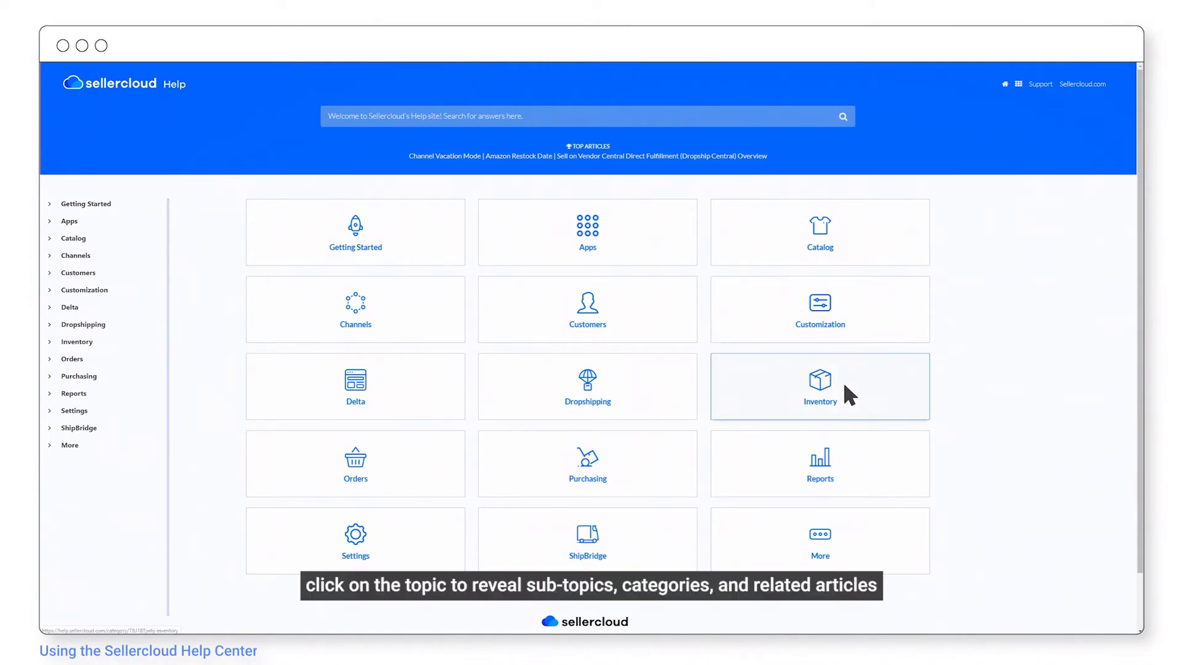
Browse Inventory, then FBA Inbound Shipments, to the Configuring SellerCloud for FBA Inbound Shipments article.
click(819, 387)
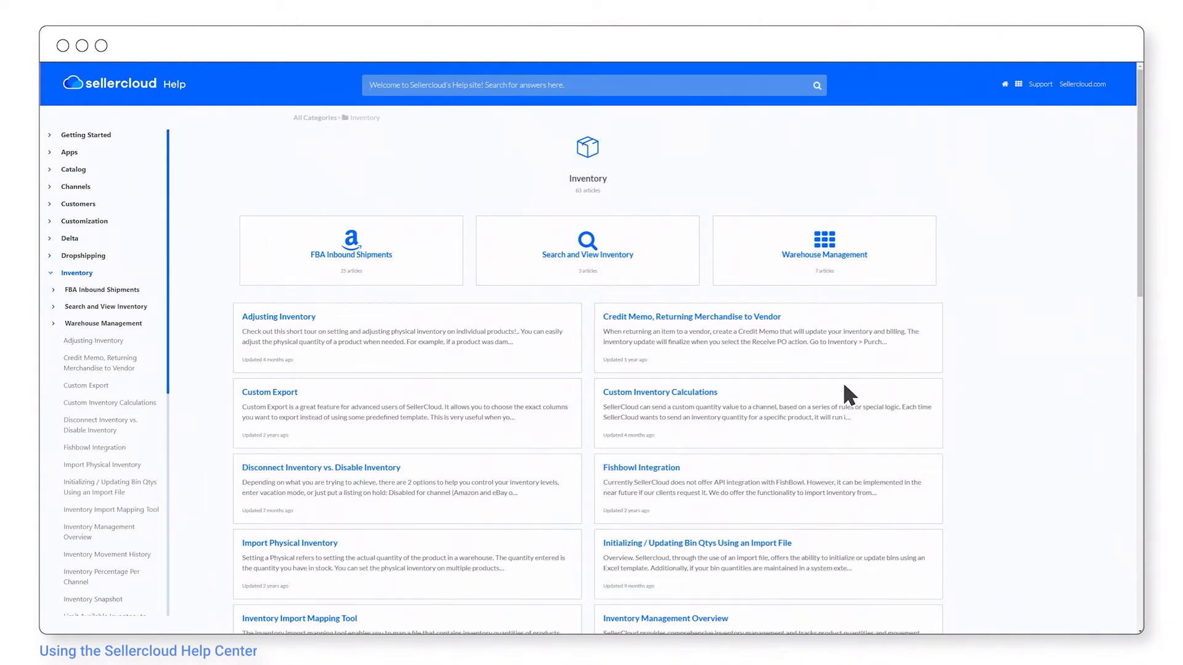
mouse_move(430, 264)
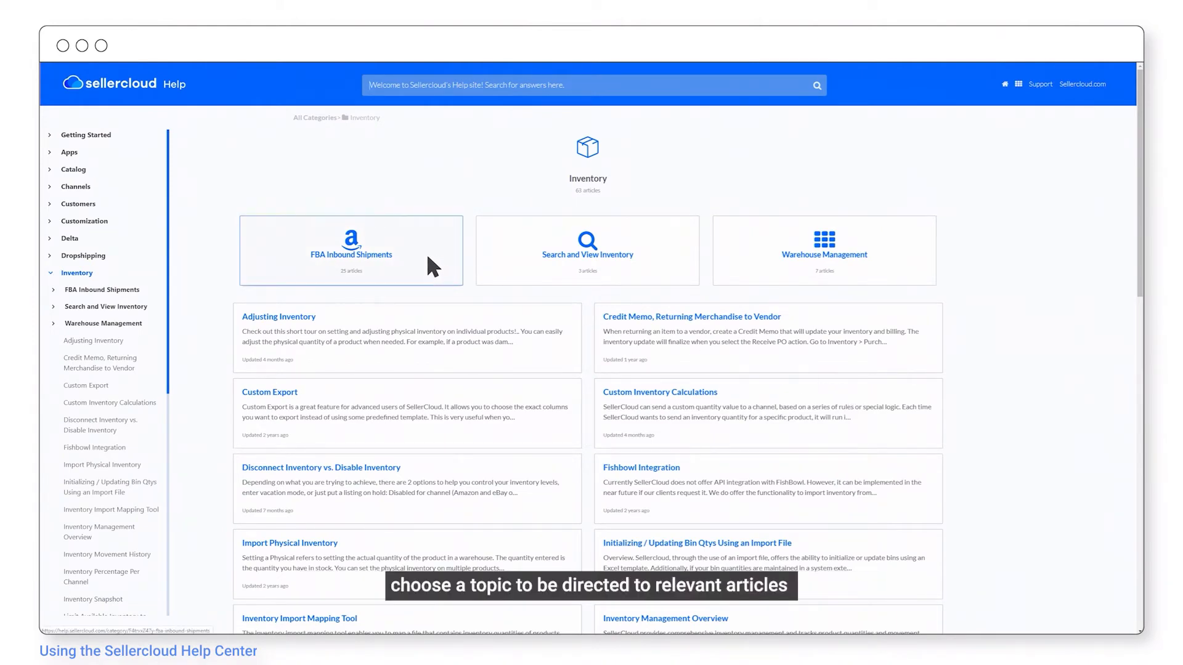
click(350, 250)
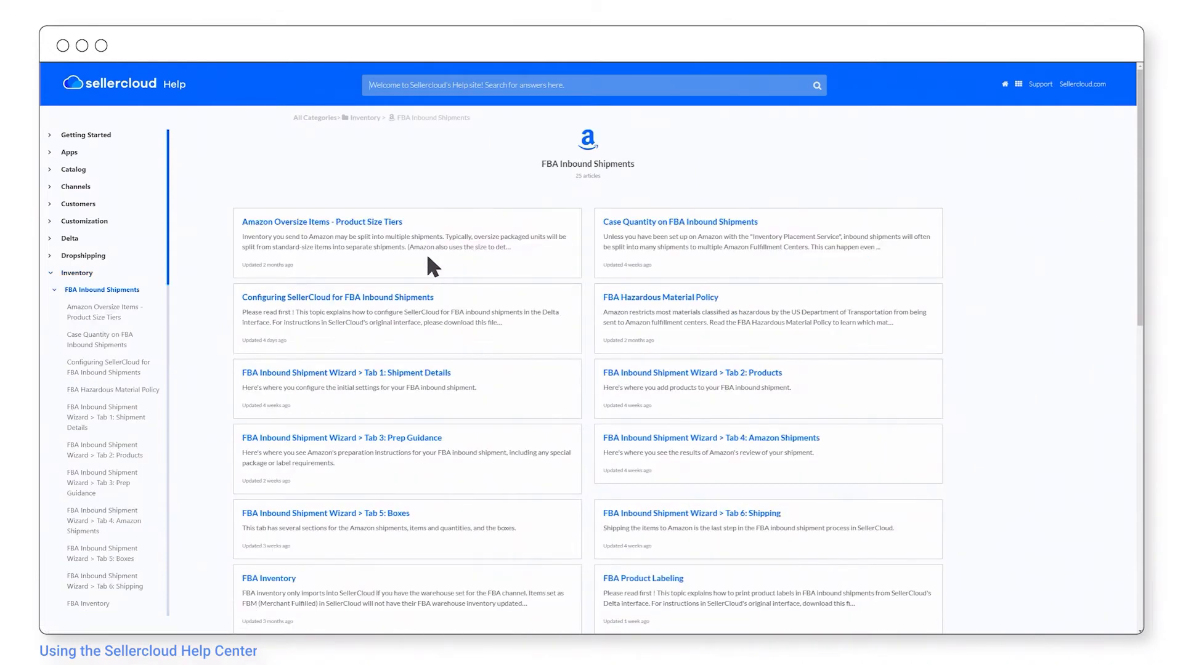
mouse_move(440, 296)
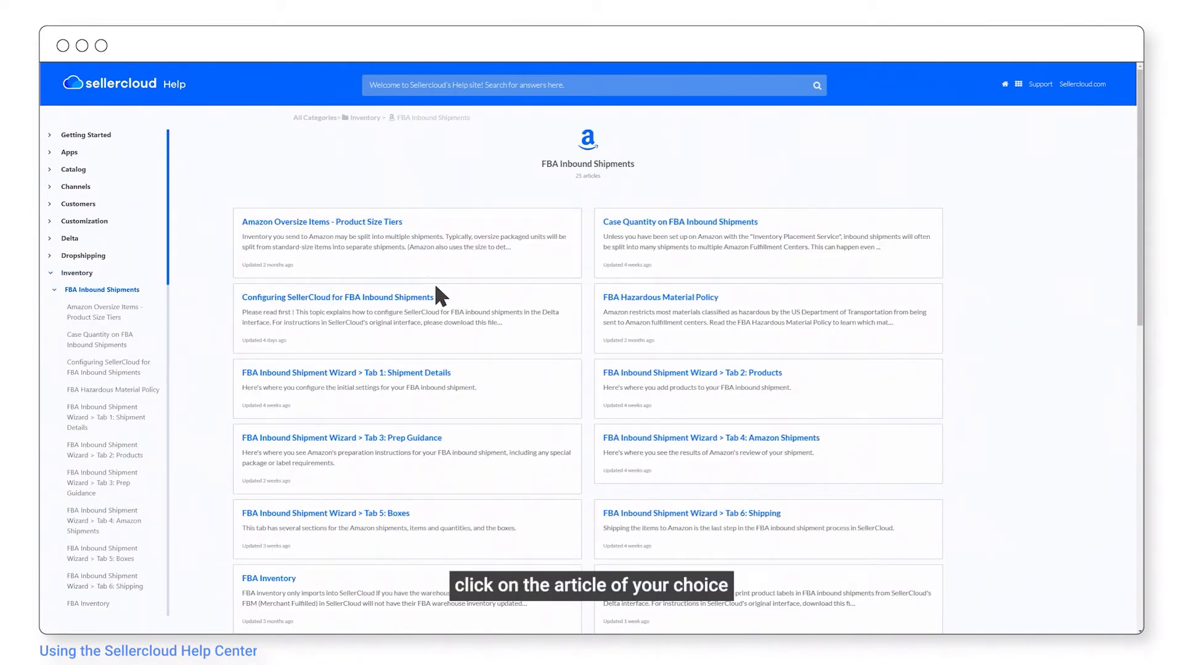
click(338, 297)
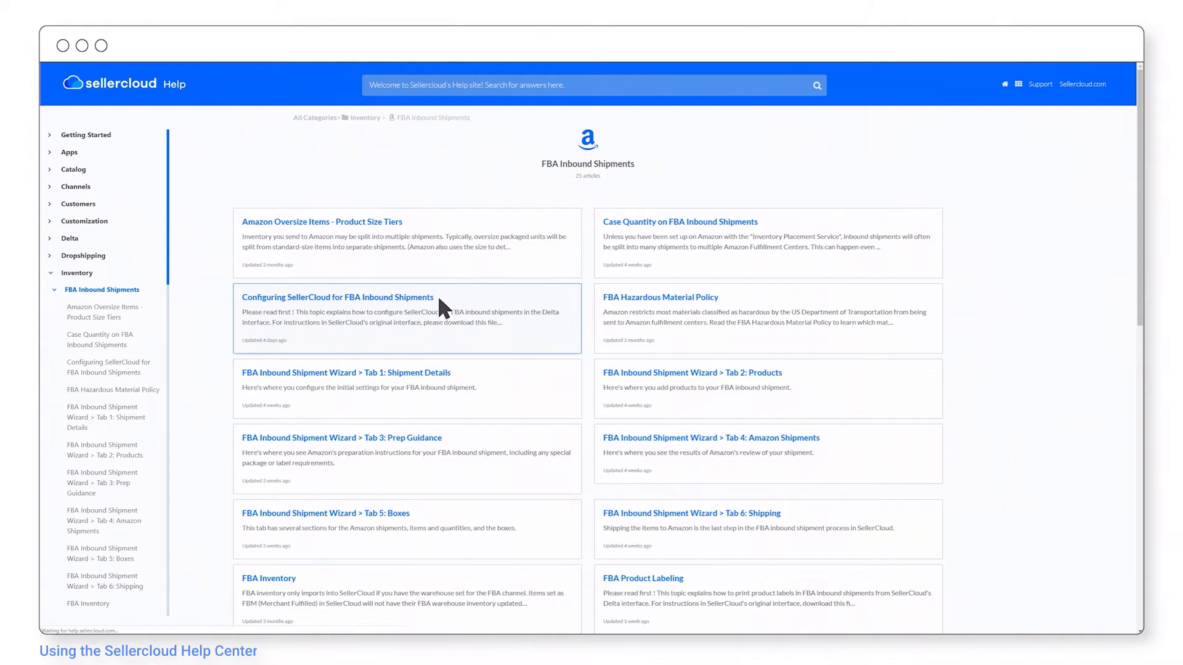
click(337, 297)
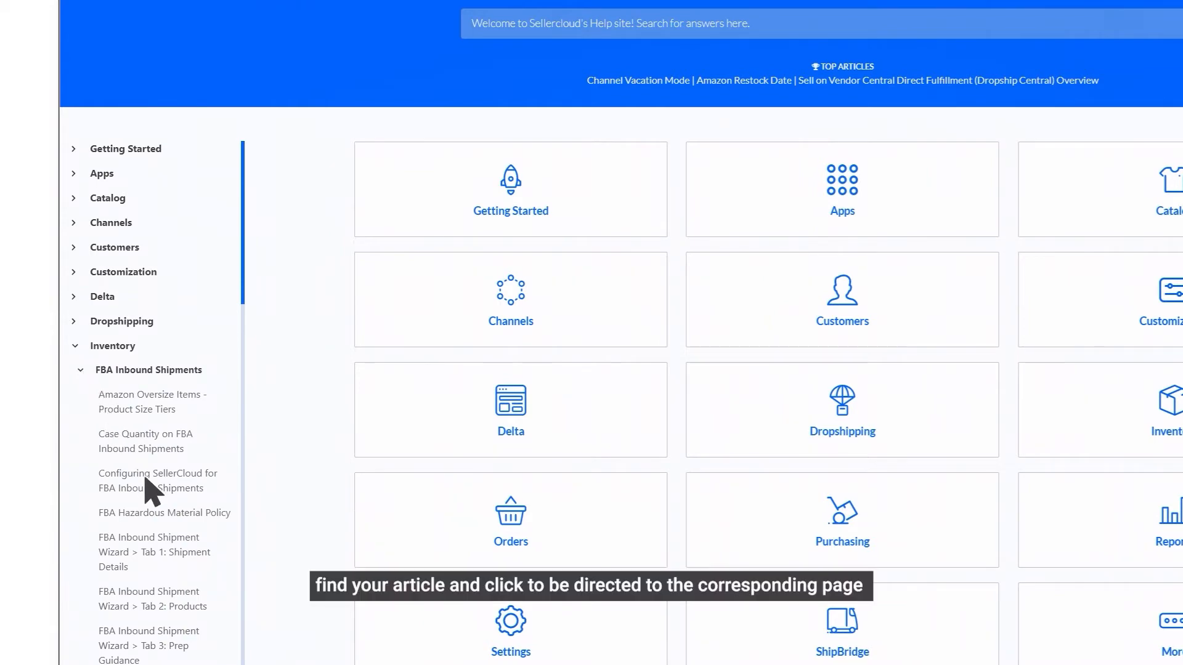
Pick Configuring SellerCloud for FBA Inbound Shipments from the sidebar topic list.
click(157, 480)
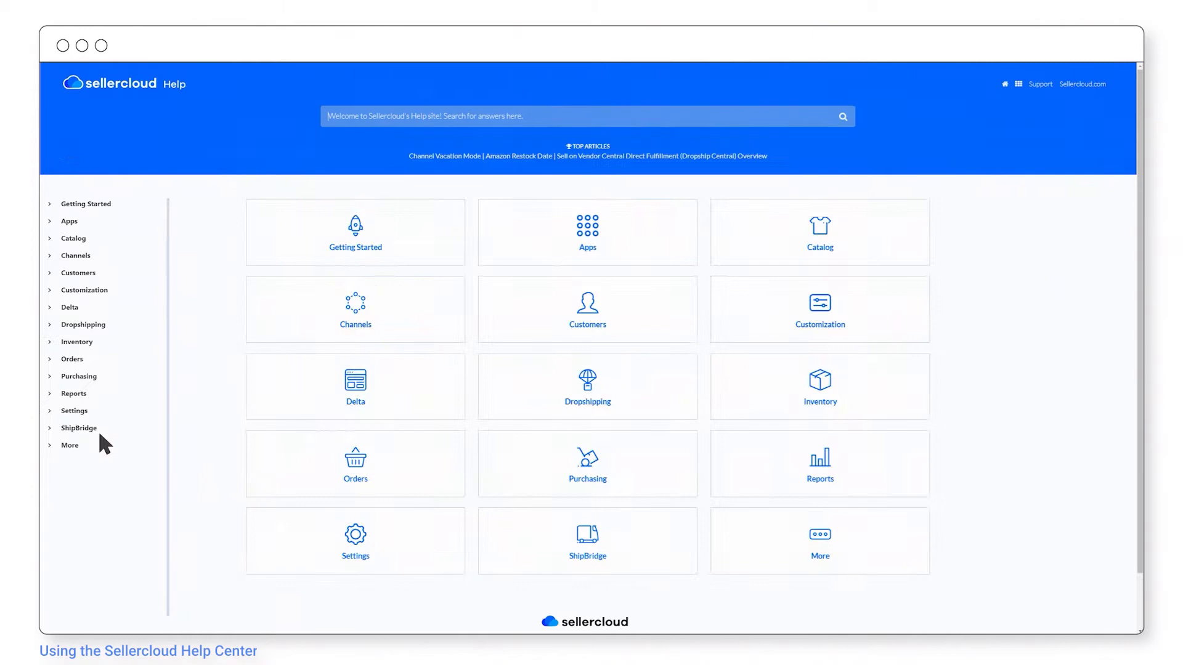
mouse_move(395, 186)
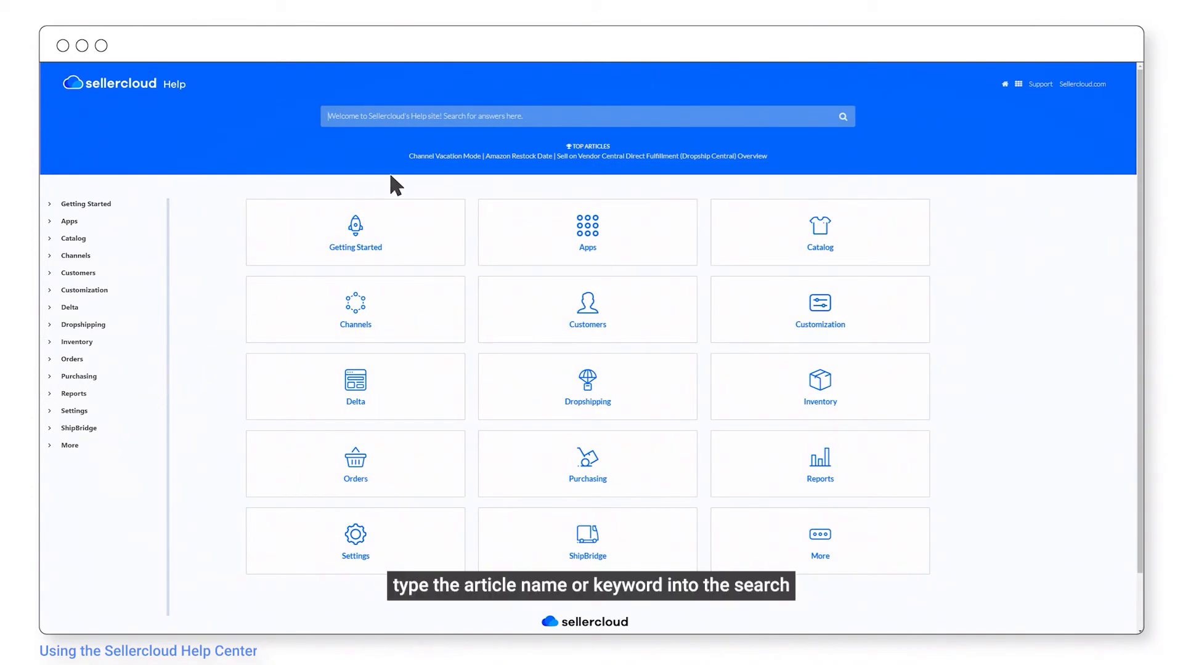
Search 'Configuring Inbound' and open the Configuring SellerCloud for FBA Inbound Shipments result.
text(Configuring Inbound)
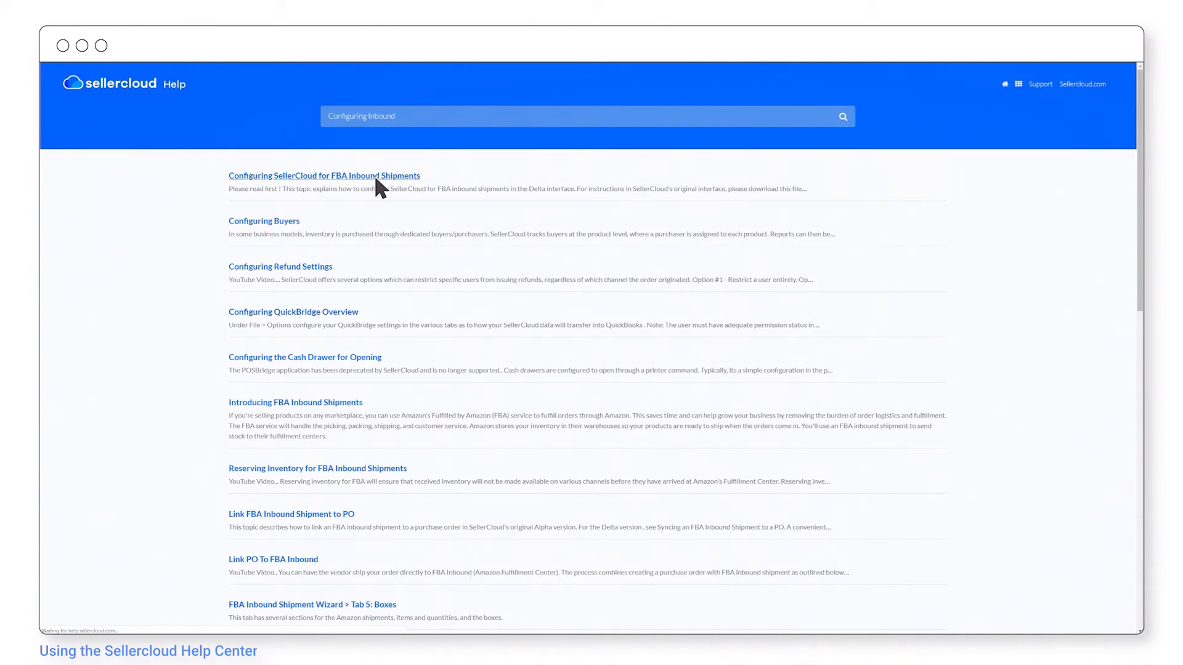
click(323, 176)
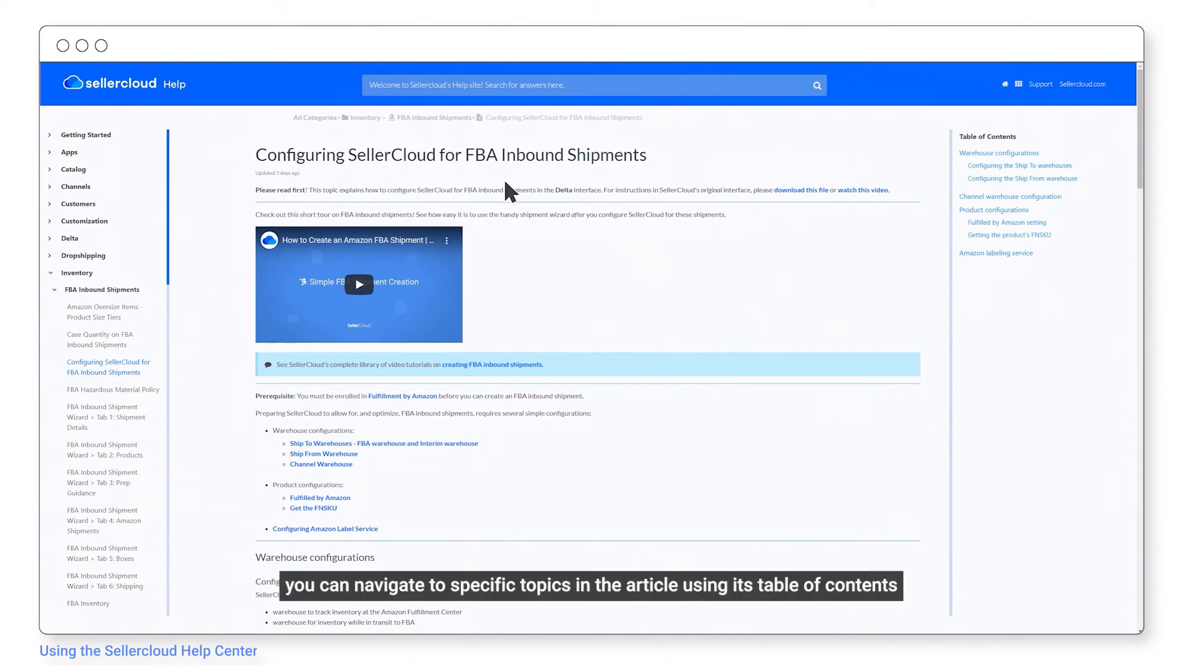
mouse_move(1010, 195)
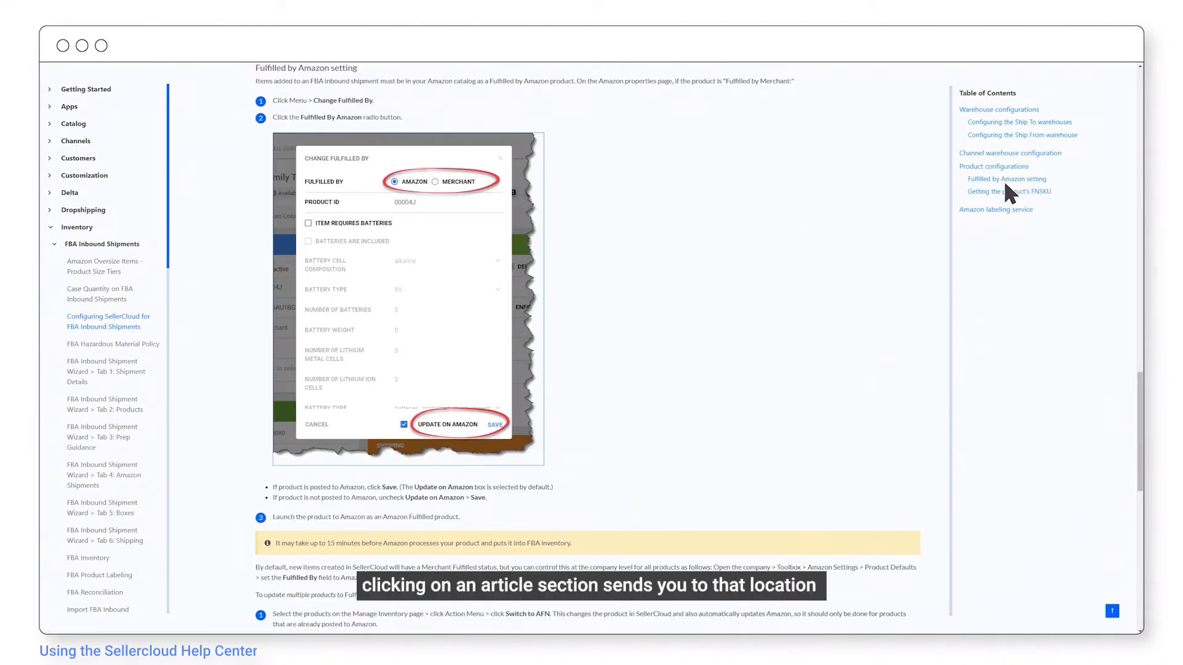
Use the table of contents to jump to Getting the product's FNSKU.
click(995, 209)
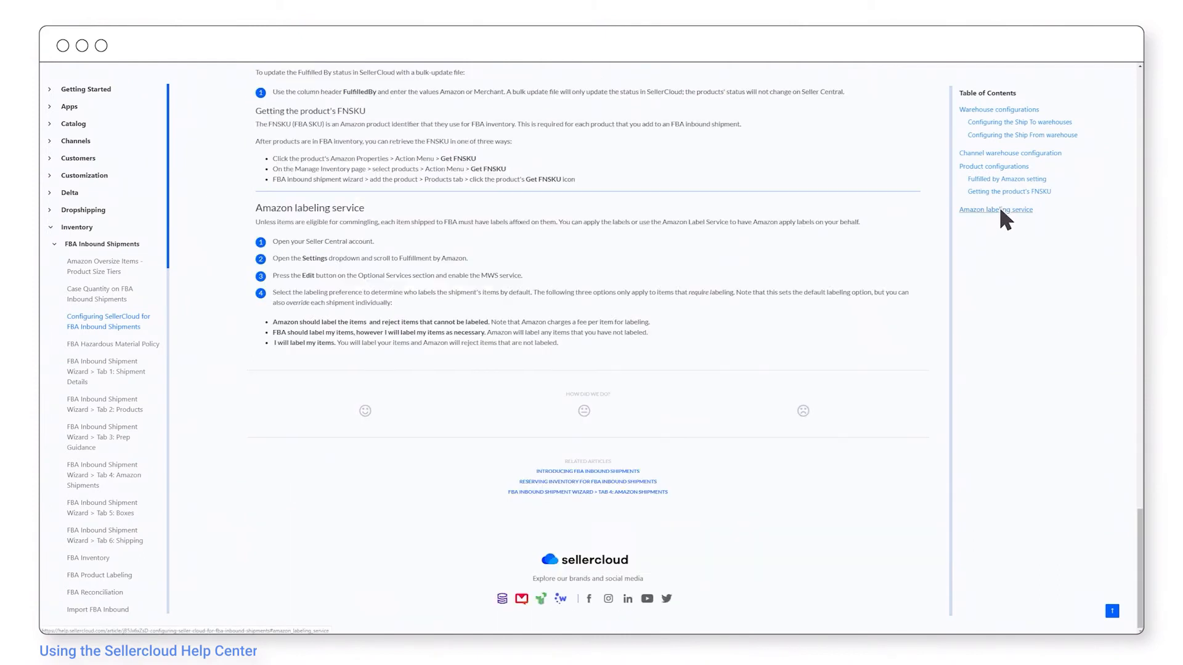
mouse_move(1061, 421)
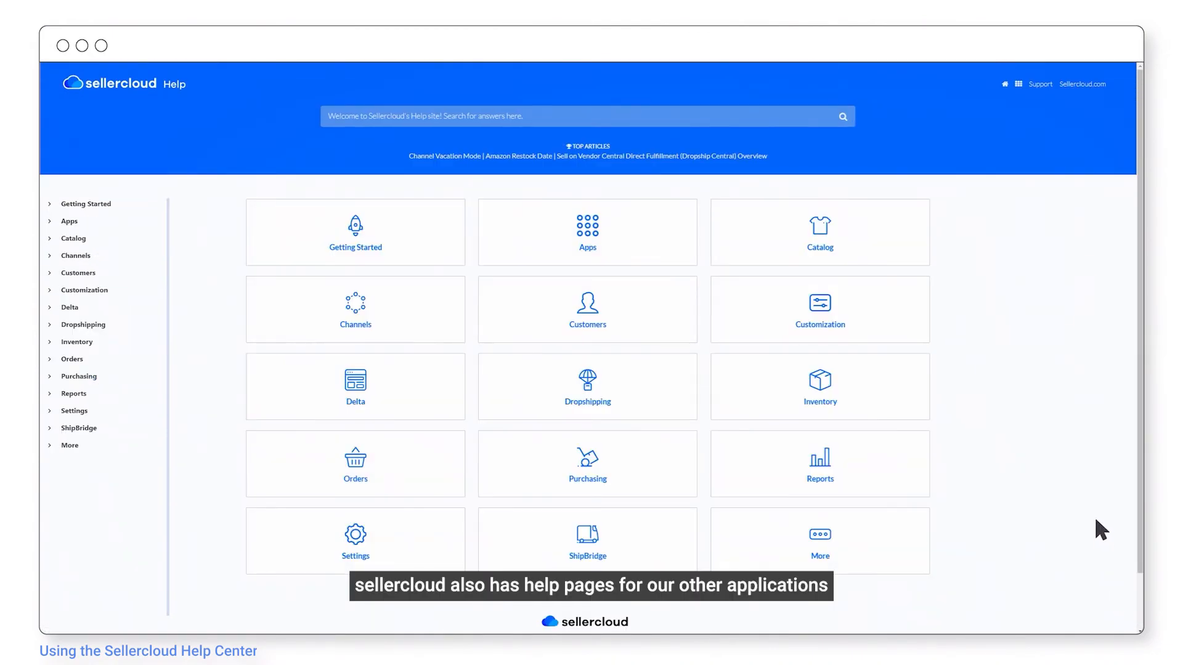
mouse_move(1018, 84)
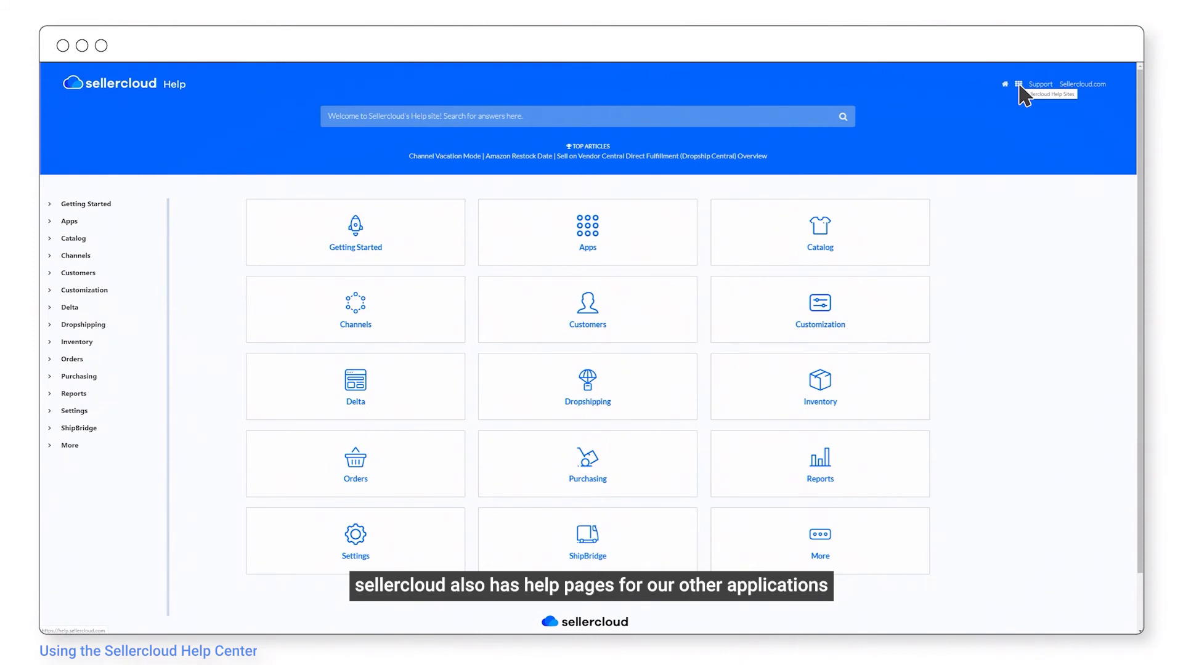
Pick Skustack from the Sellercloud Help Sites grid menu.
click(1017, 84)
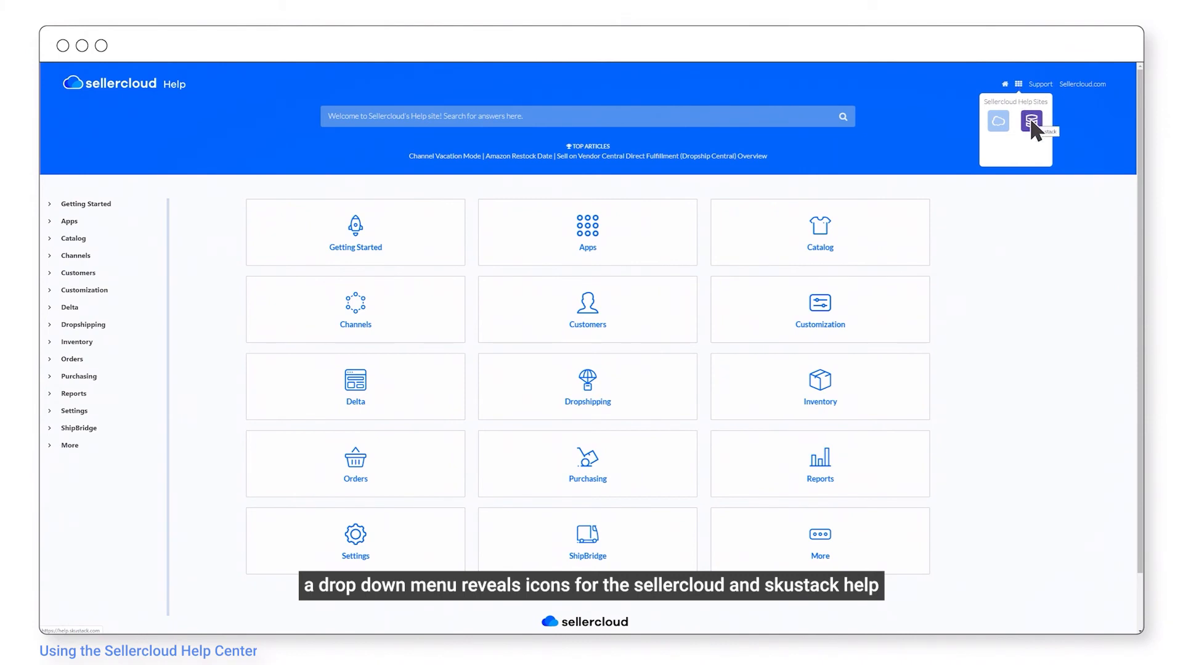
click(1031, 121)
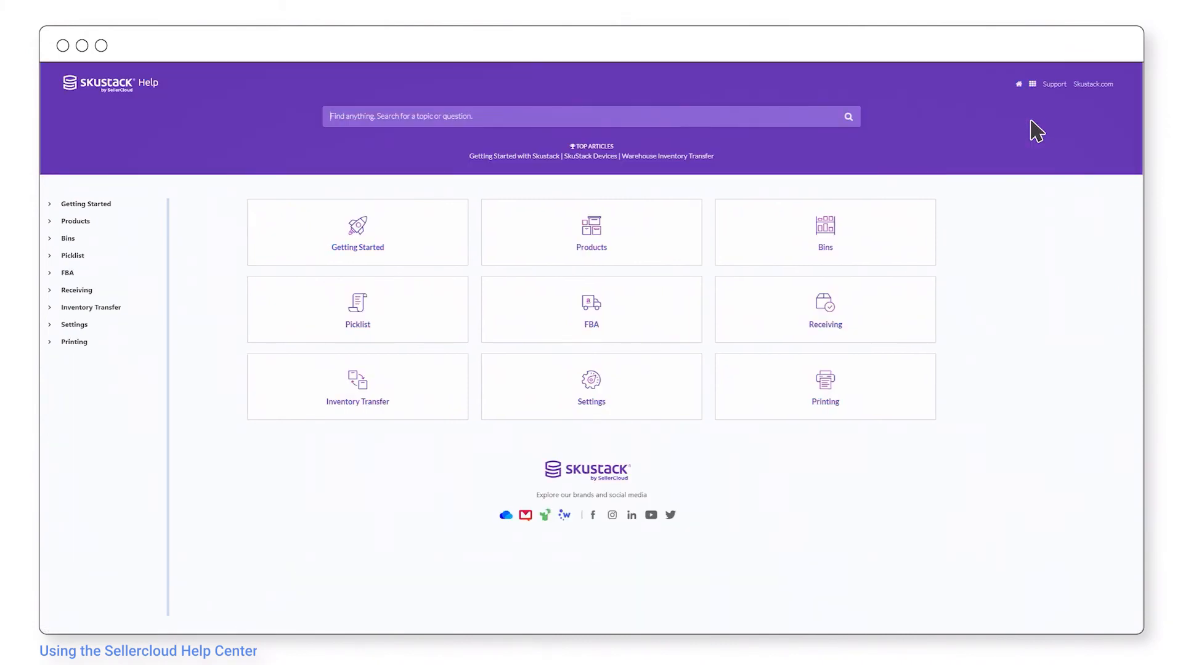
click(591, 310)
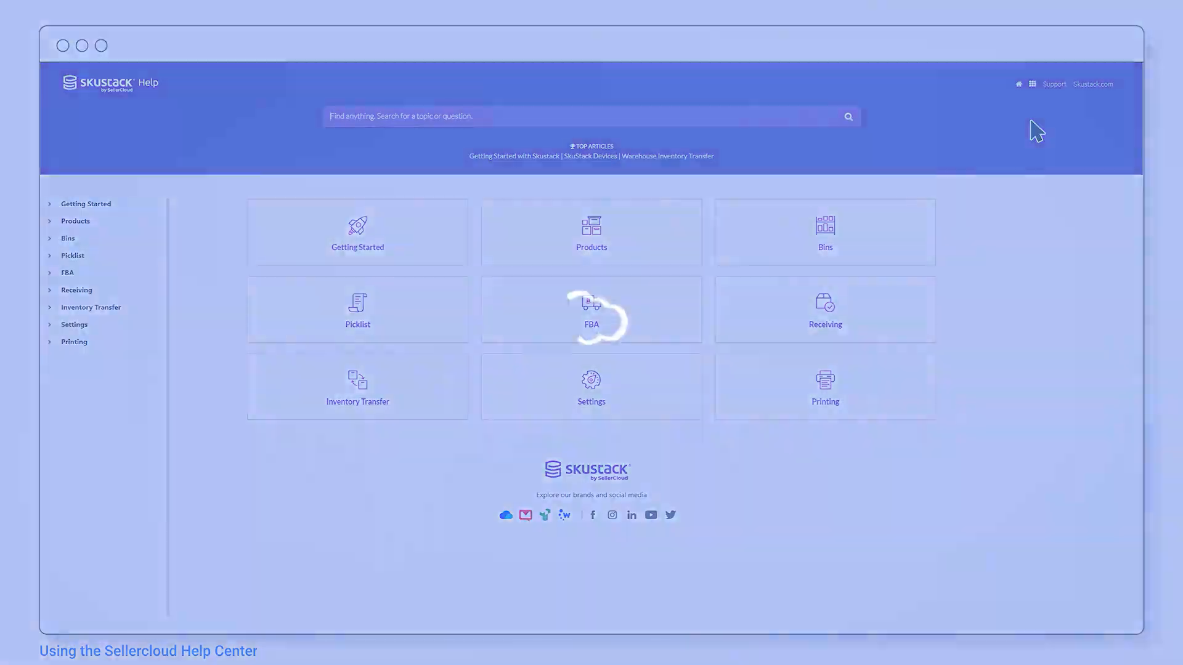